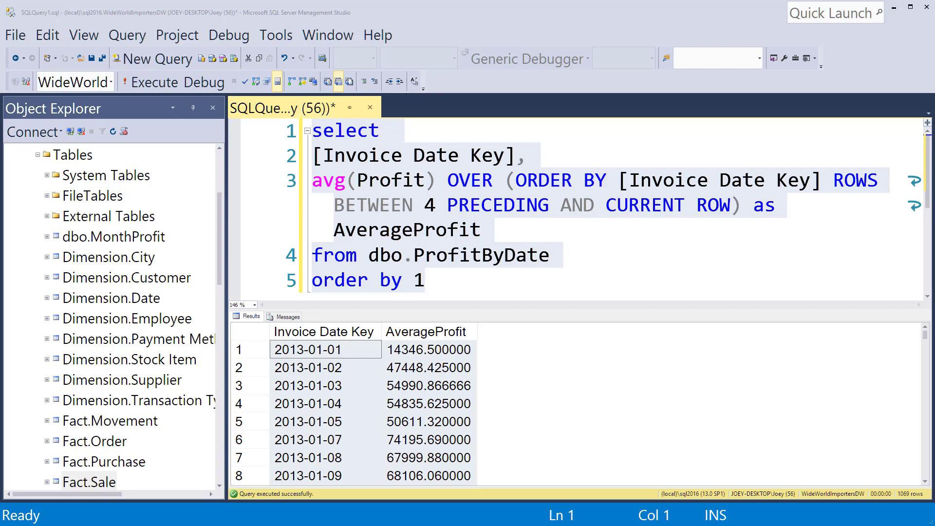
mouse_move(498, 241)
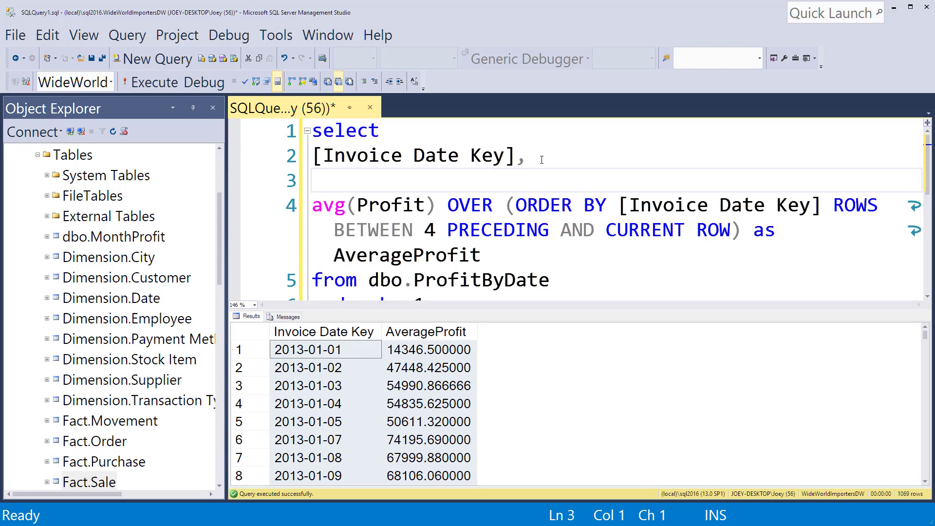
Add 'Profit,' to the select list after [Invoice Date Key].
text(Profit,)
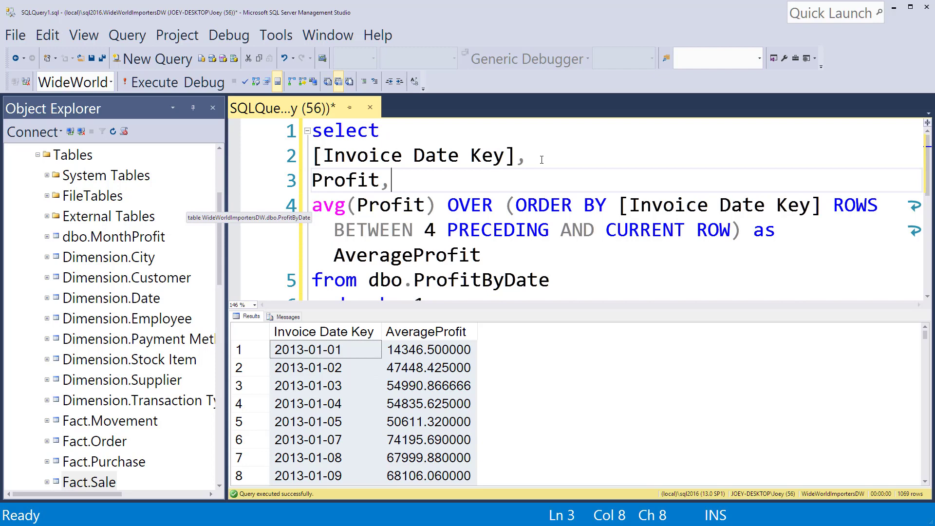
mouse_move(563, 167)
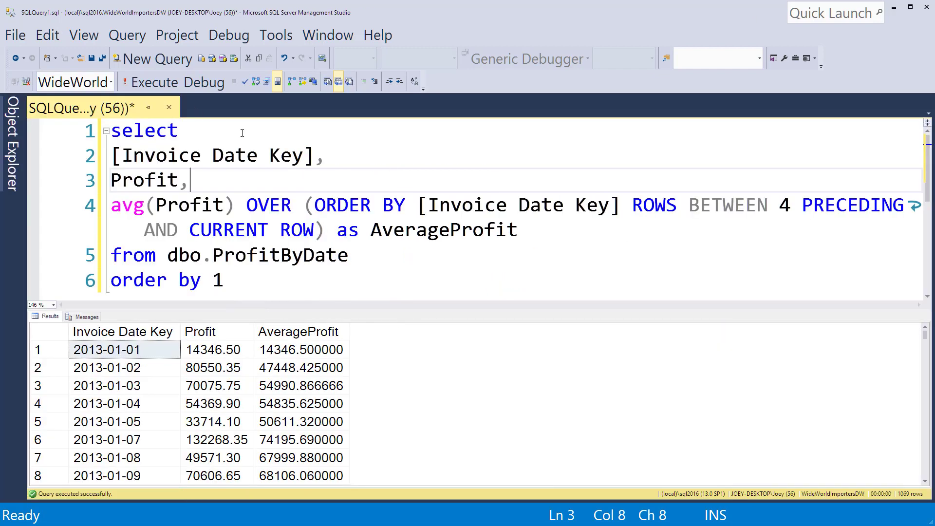
mouse_move(253, 377)
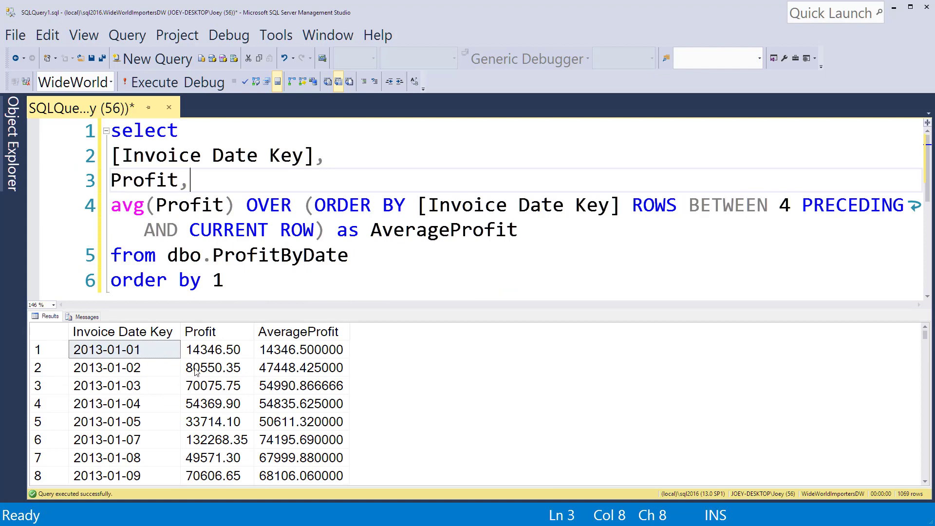
mouse_move(292, 373)
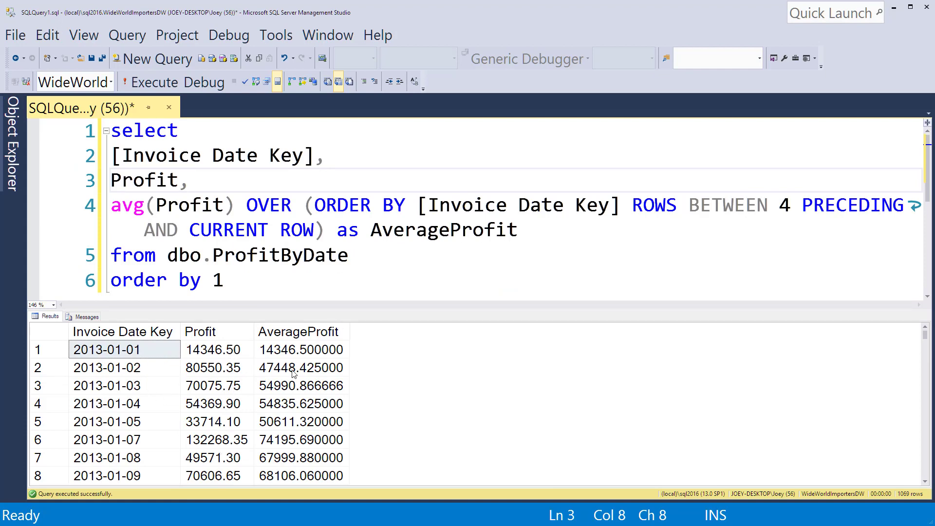
mouse_move(295, 349)
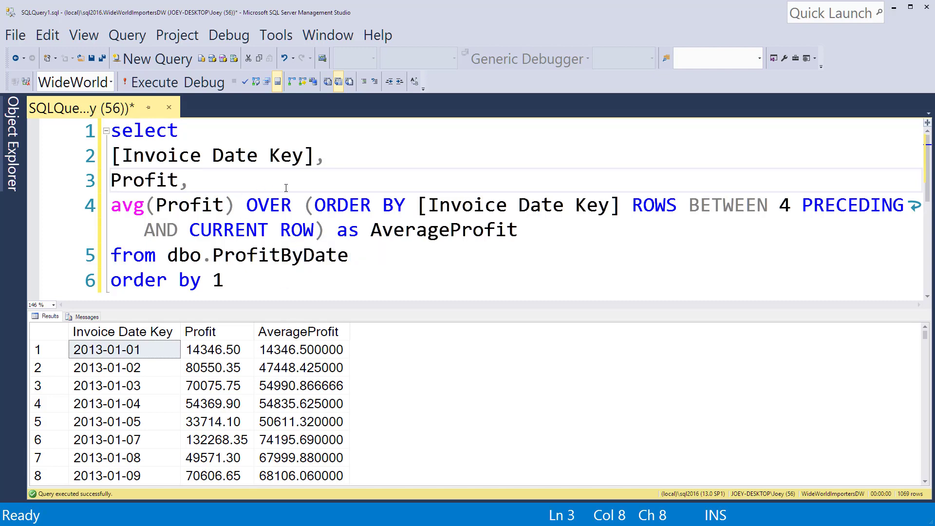
mouse_move(140, 372)
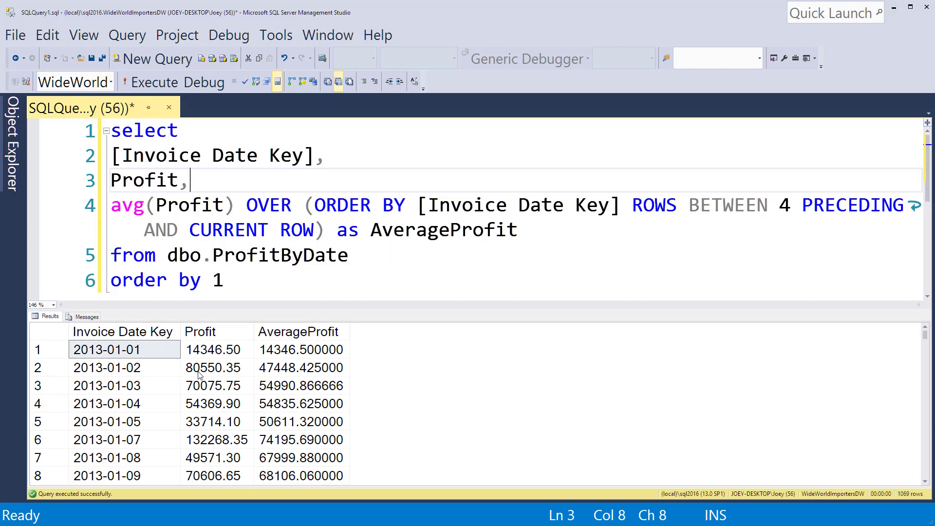
mouse_move(300, 310)
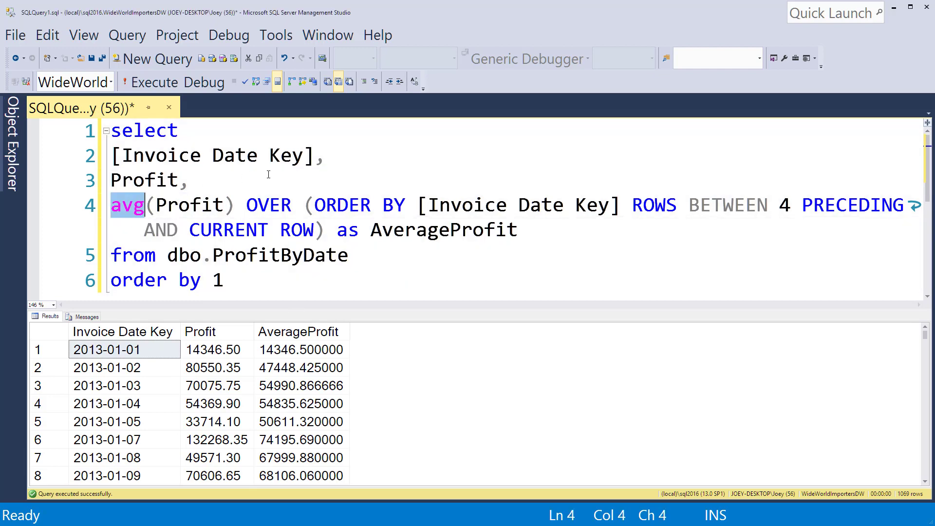
Change the average to Lag(Profit,1) and delete the ROWS BETWEEN 4 PRECEDING frame.
text(Lag)
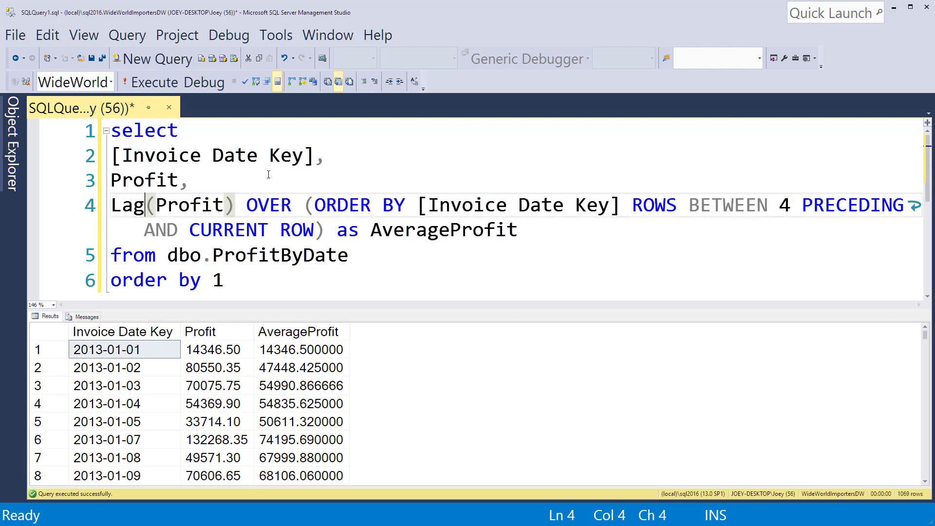
click(223, 204)
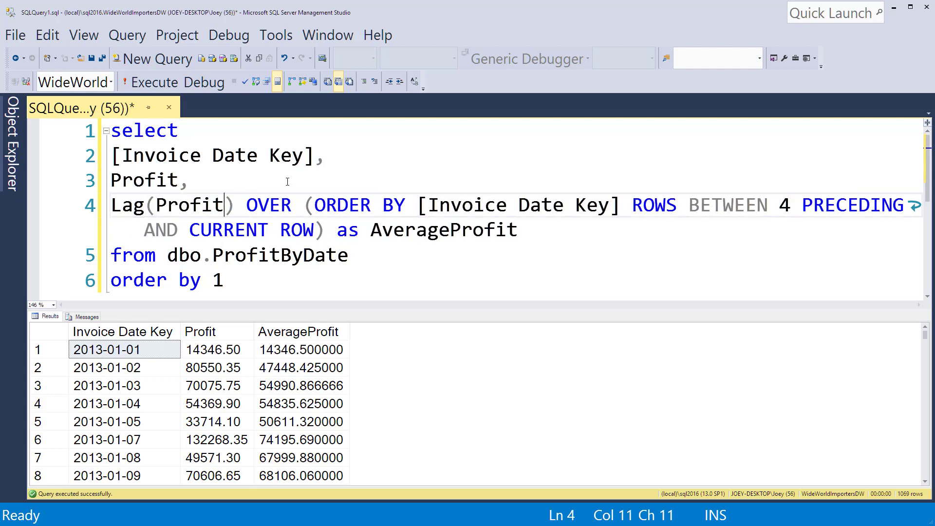
text(,)
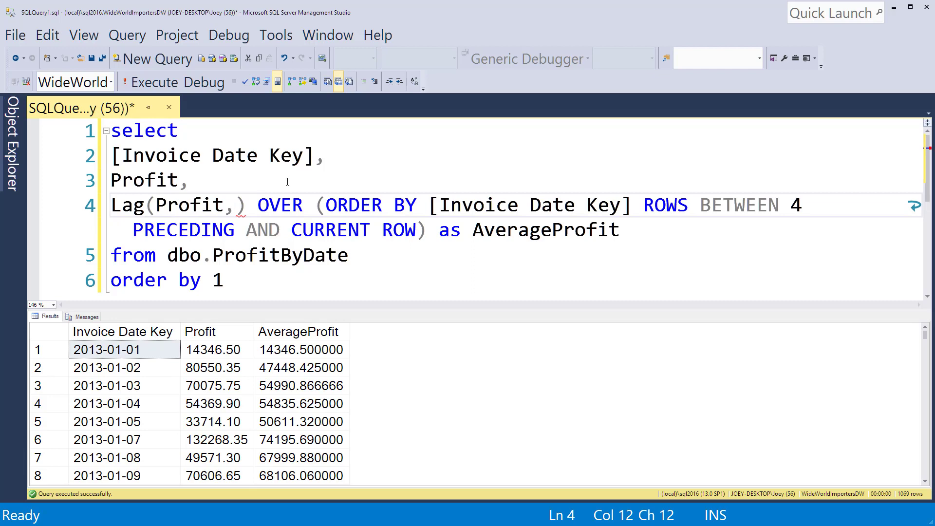
text(1)
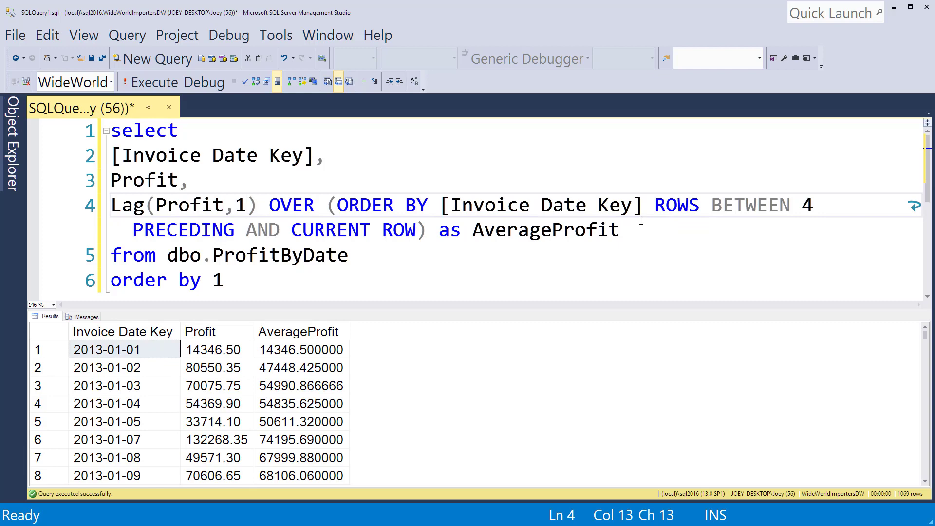
drag(650, 205, 436, 229)
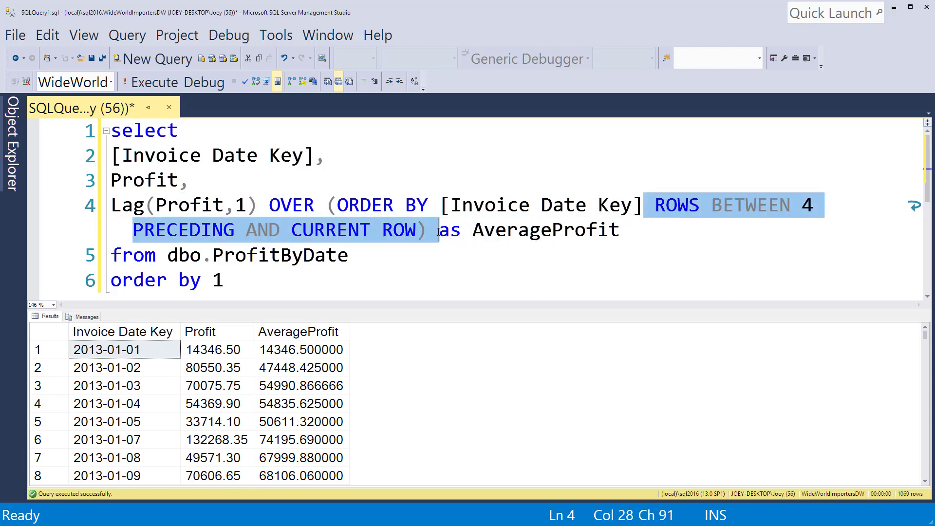
key(Delete)
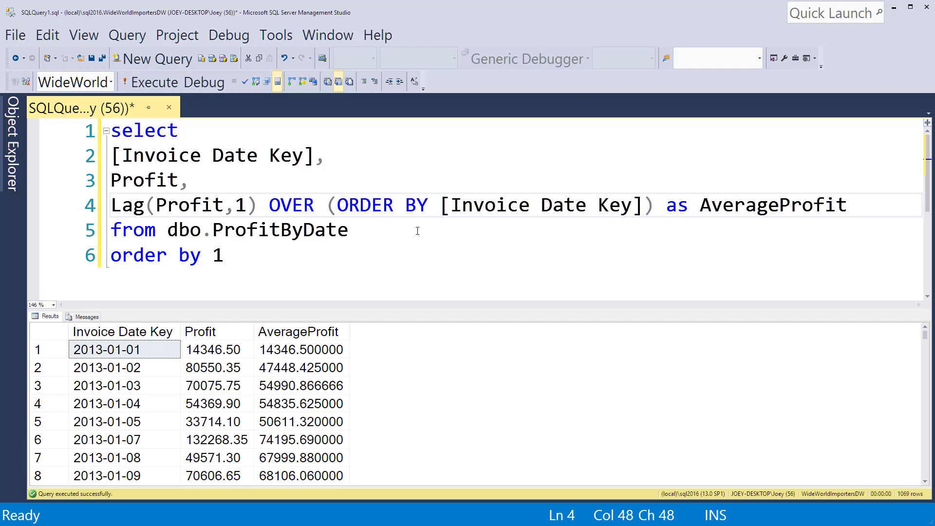
mouse_move(347, 232)
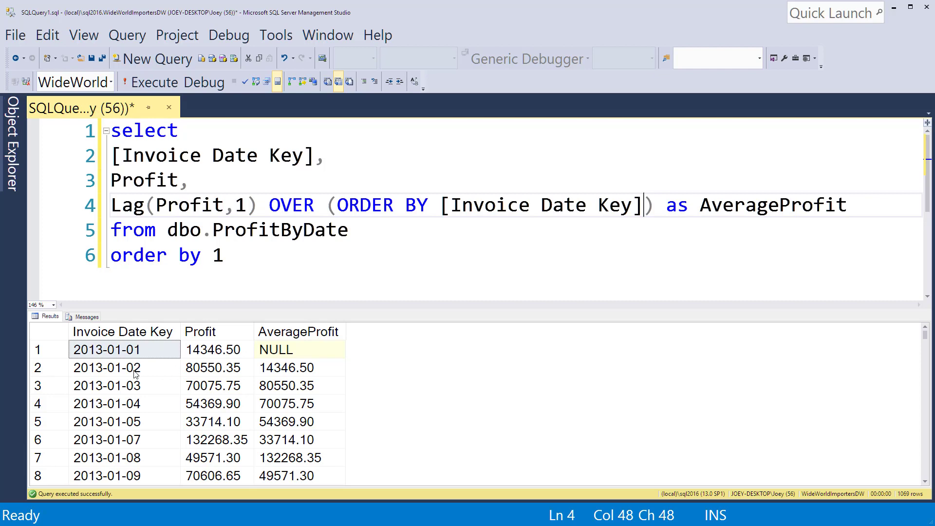
mouse_move(140, 375)
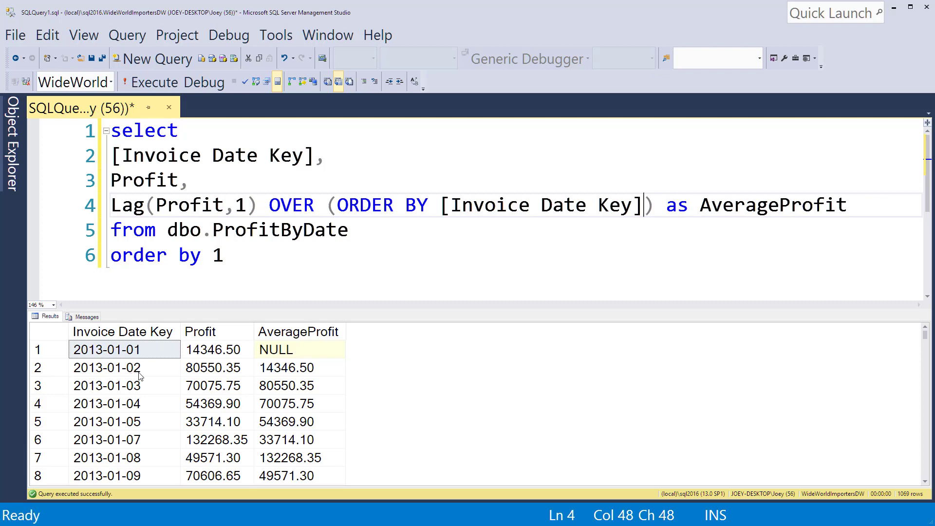
Compare 2013-01-02 Profit with its lagged value and rename the alias to PriorDayProfit.
click(213, 367)
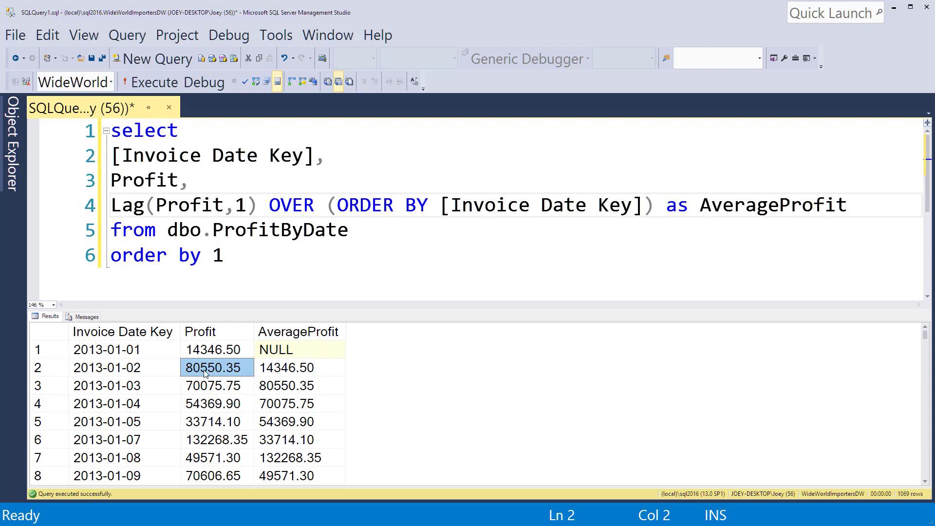
click(294, 367)
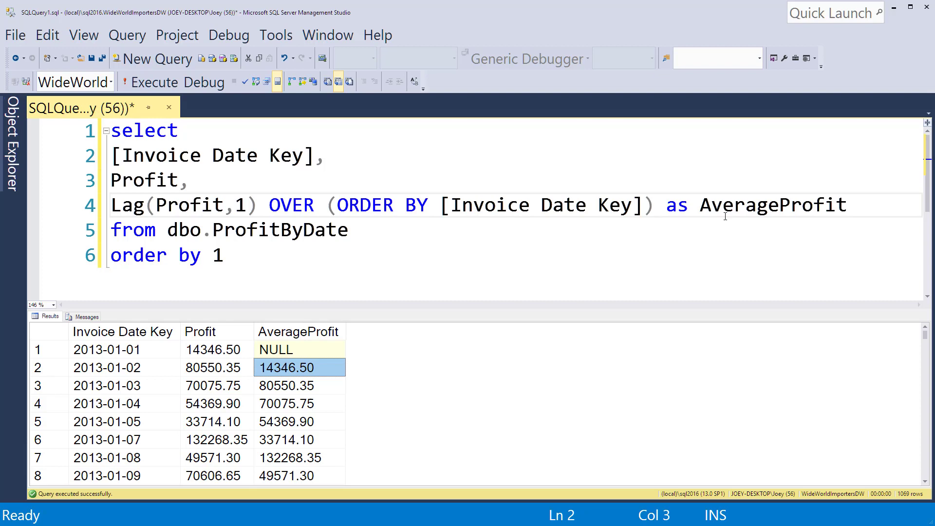
double_click(772, 205)
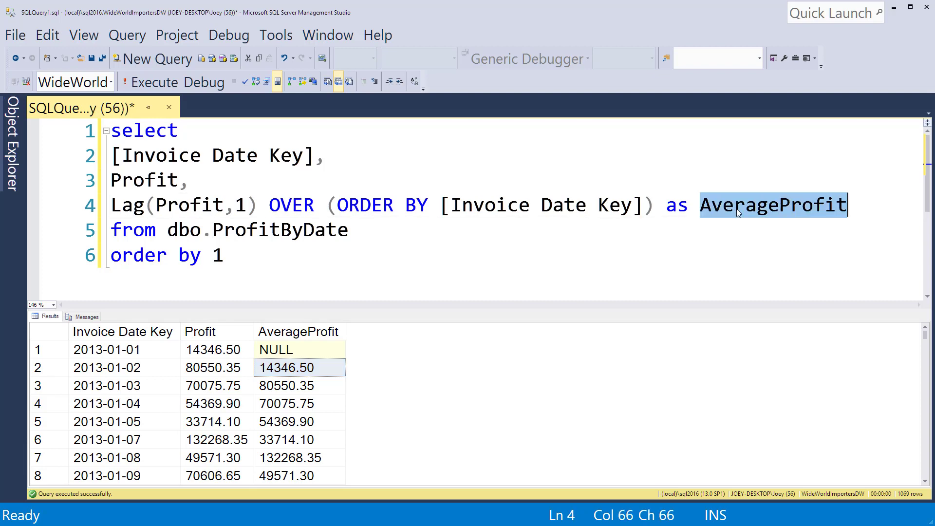
text(Prio)
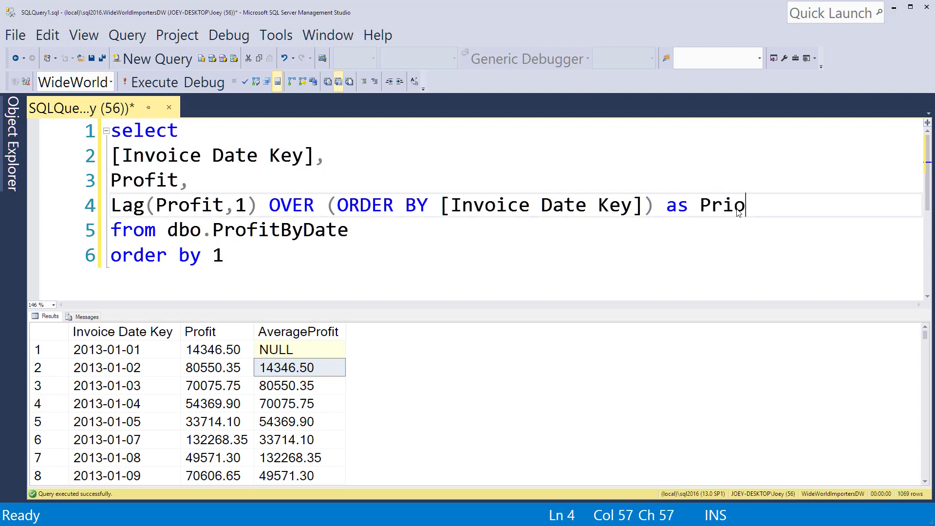
text(rDayPro)
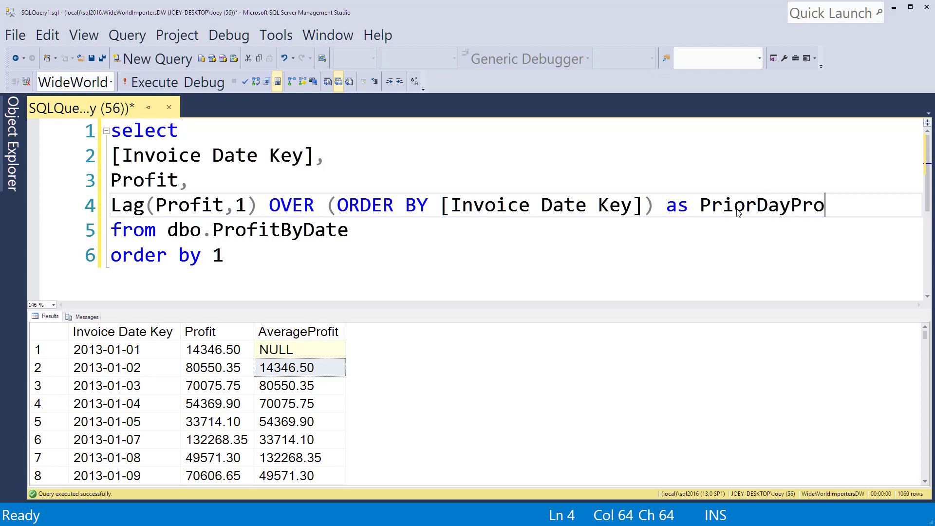
text(fit)
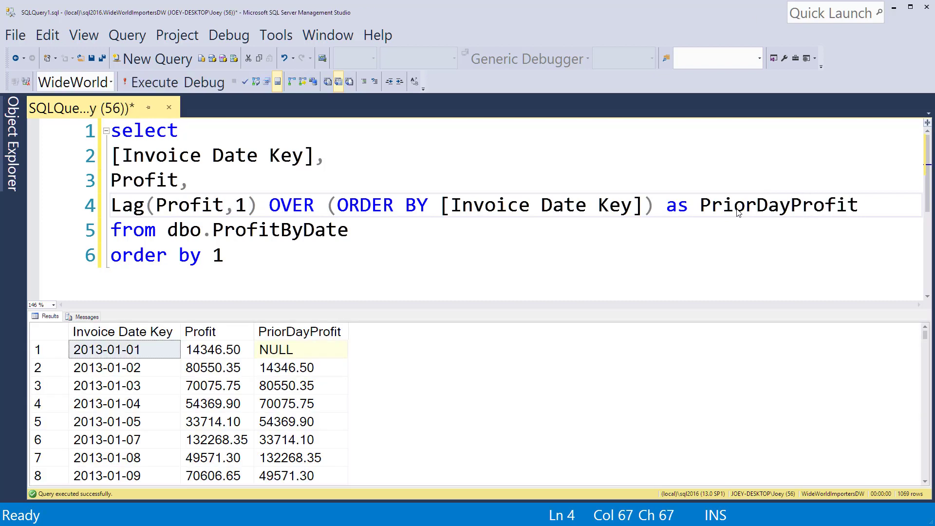
mouse_move(249, 380)
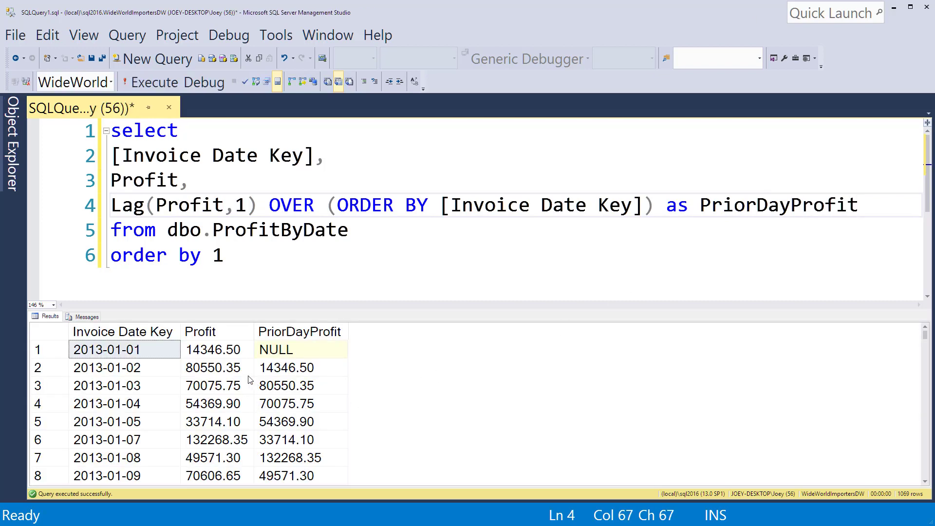
Compare the 2013-01-04 profit of 54369.90 with its PriorDayProfit and the neighbouring row.
click(214, 386)
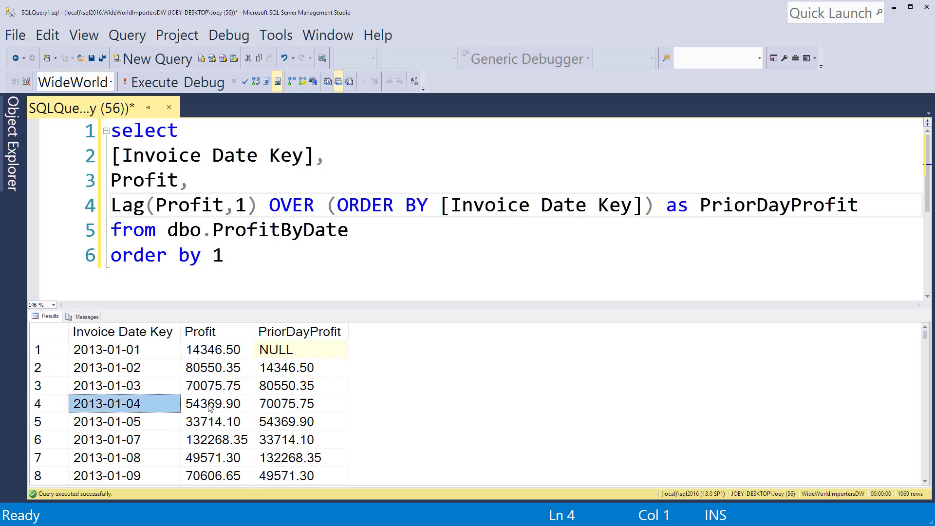
click(215, 403)
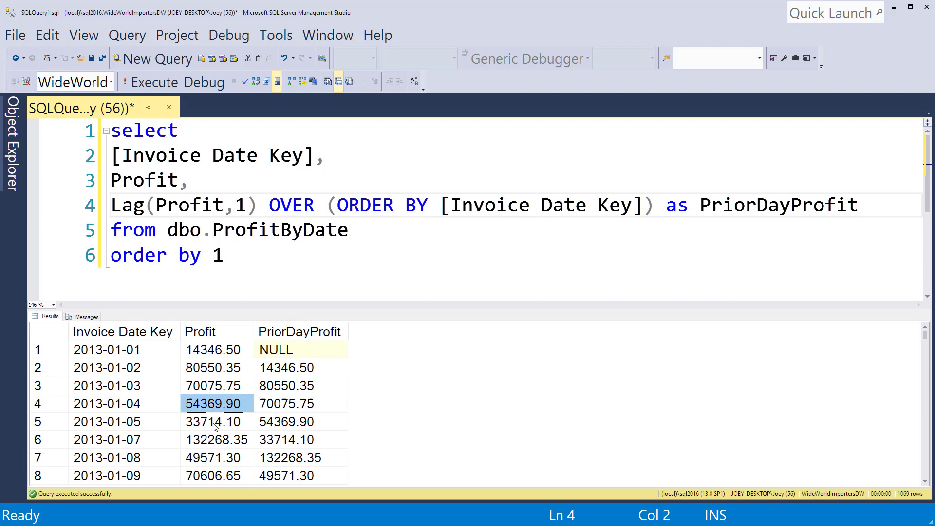
mouse_move(277, 406)
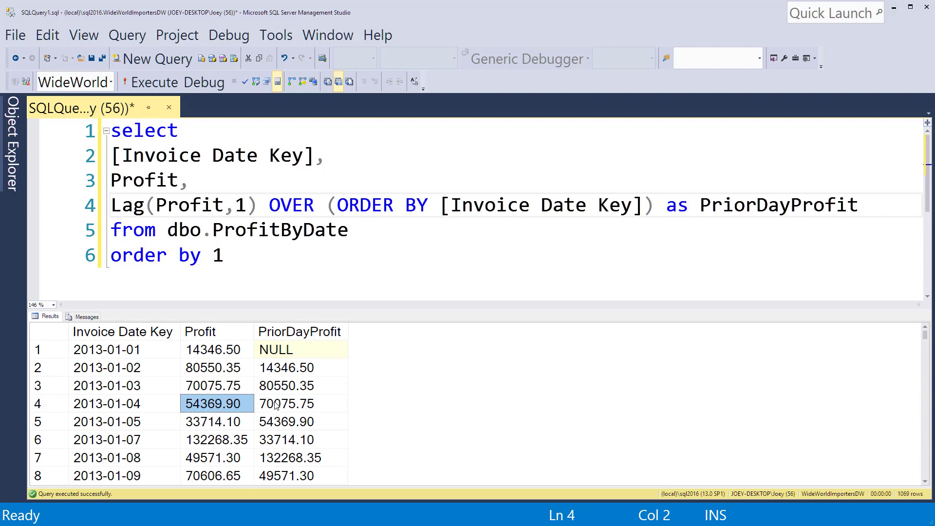
click(292, 403)
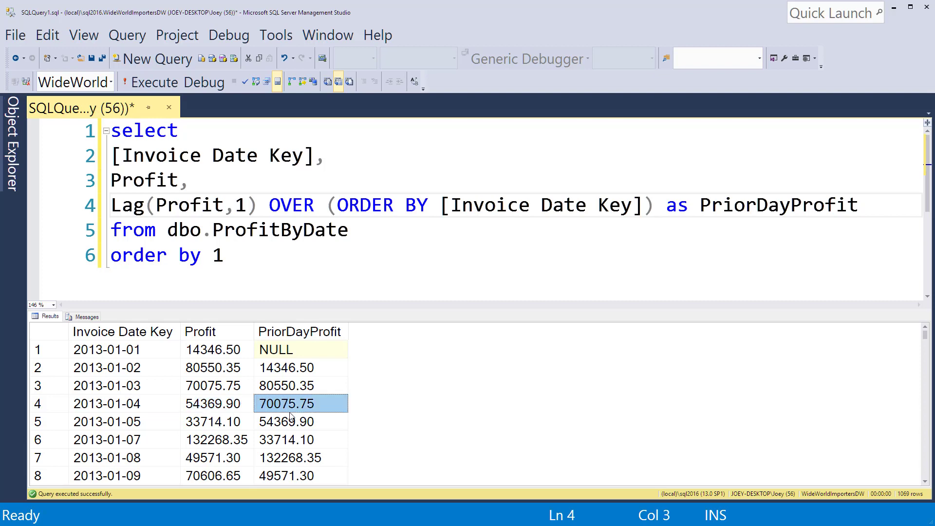
click(217, 385)
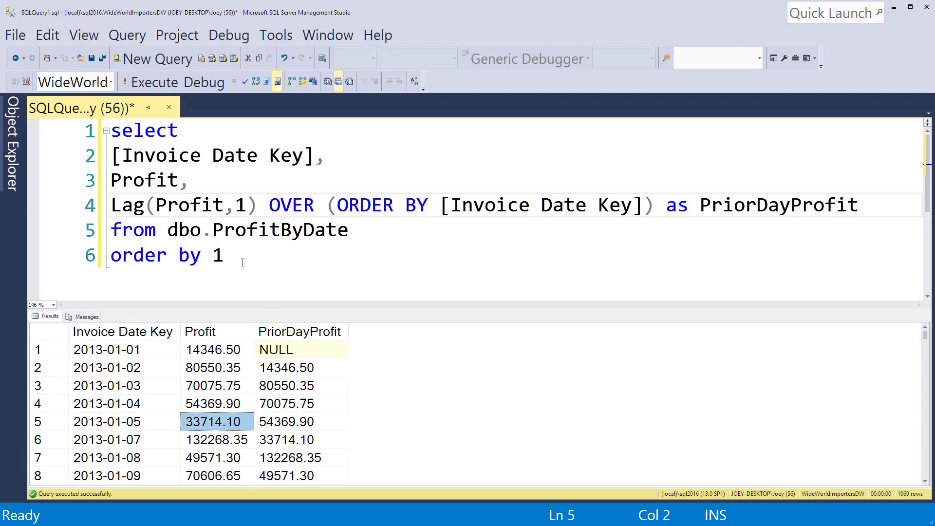
mouse_move(278, 252)
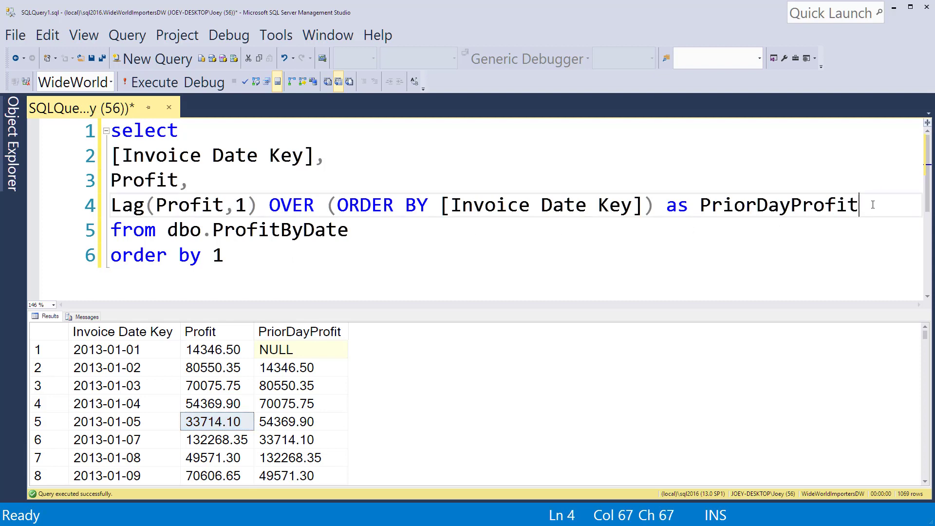
Add DailySqueeze as Profit minus LAG(Profit,1), run it, and check the 66203.85 value.
drag(859, 204, 111, 180)
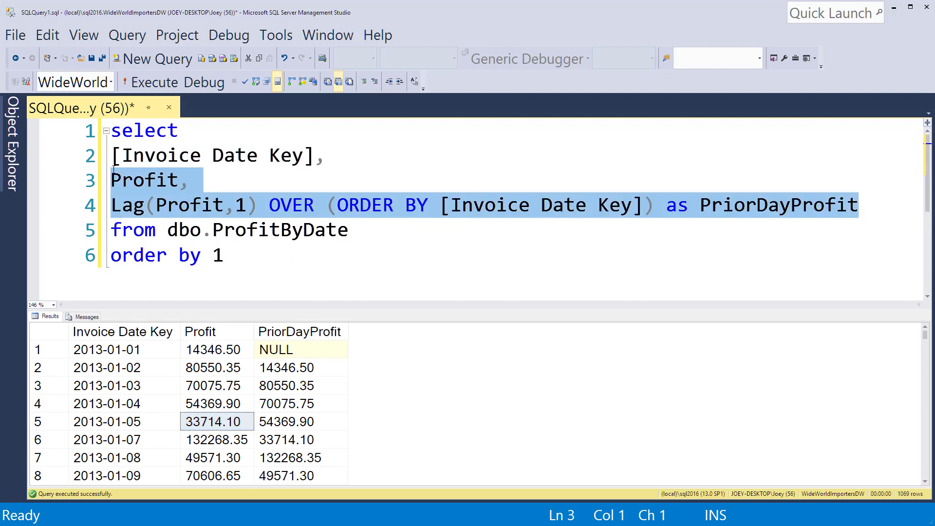
click(876, 206)
text(,)
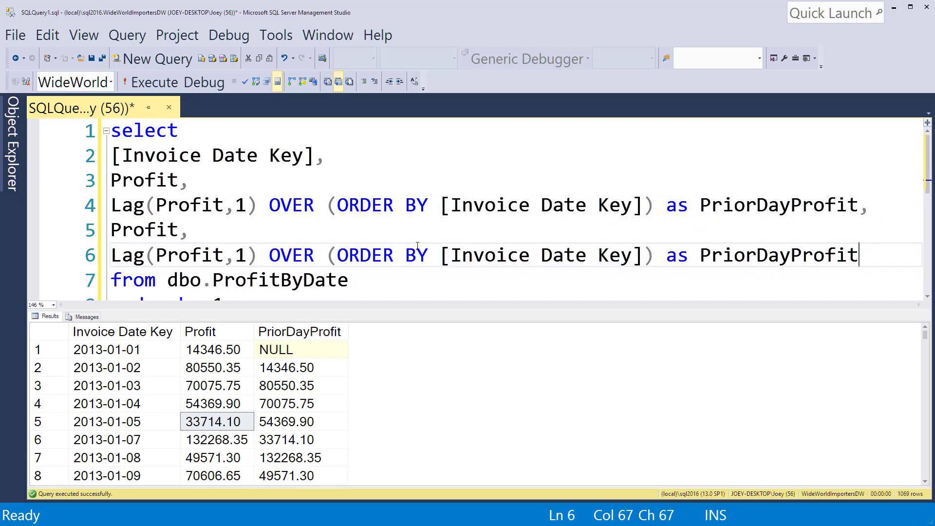
click(212, 235)
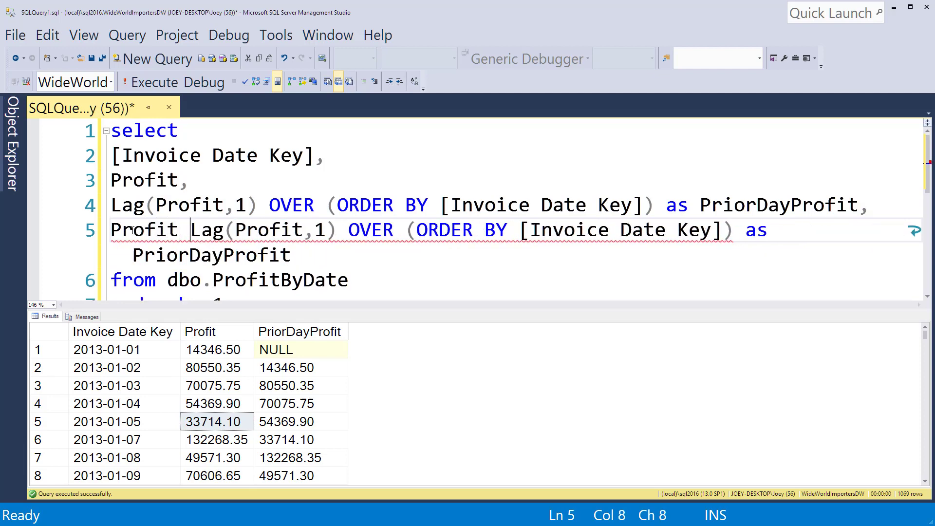
text(-)
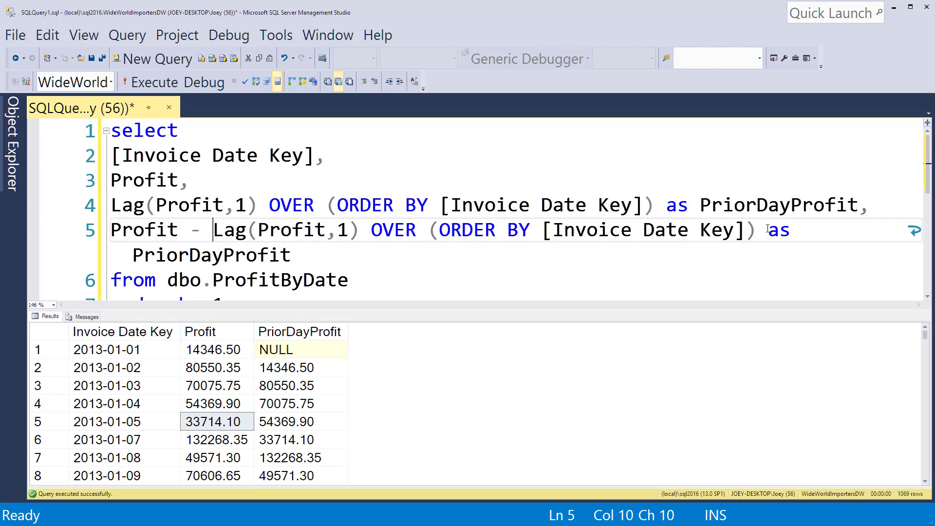
double_click(210, 255)
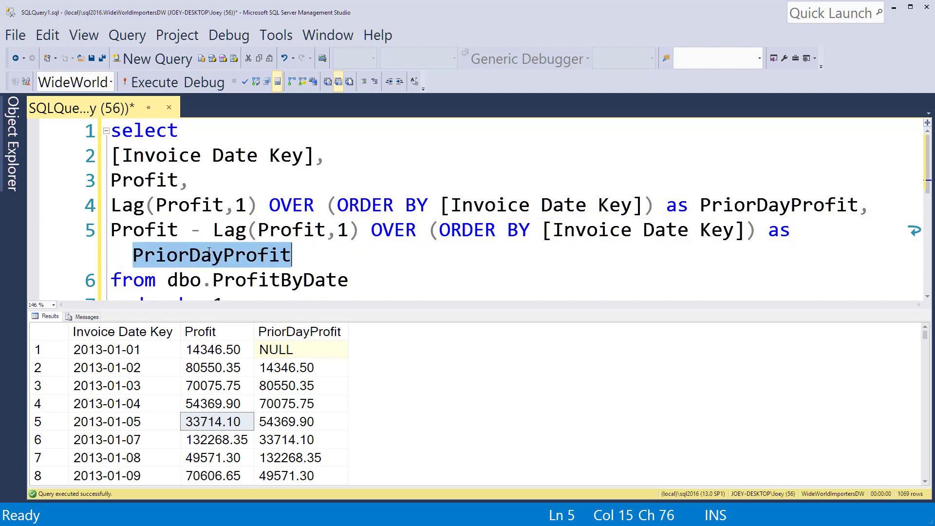
text(DailySqueeze)
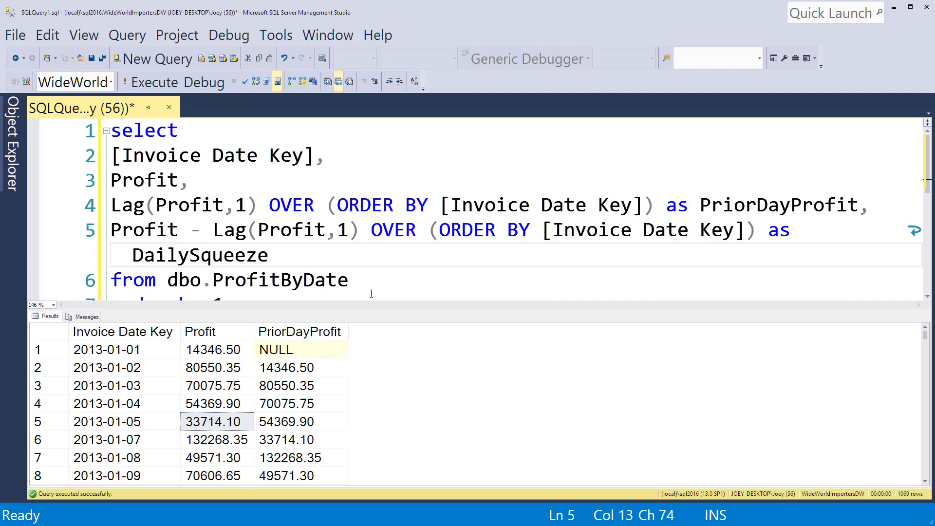
click(403, 278)
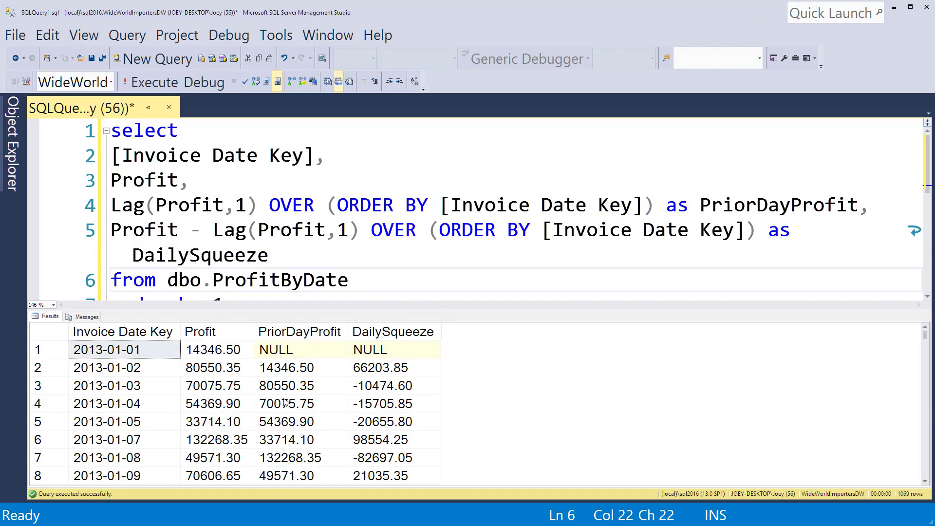
click(391, 368)
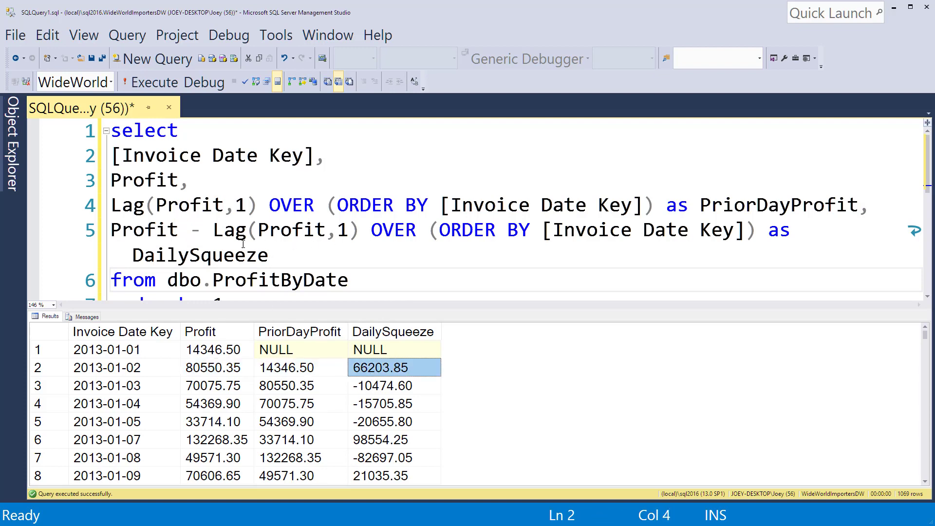
mouse_move(249, 230)
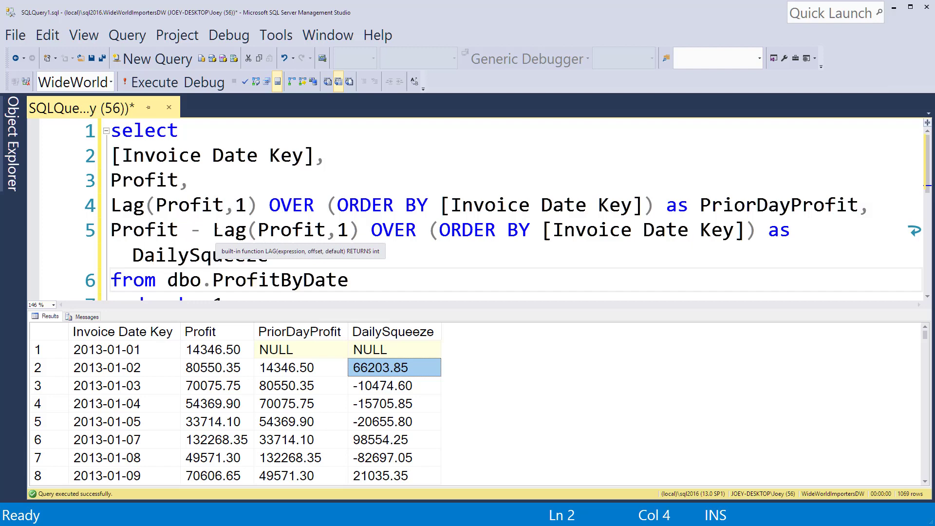
Wrap the LAG in ISNULL(...,0) so 2013-01-01 DailySqueeze shows 14346.50.
text(i)
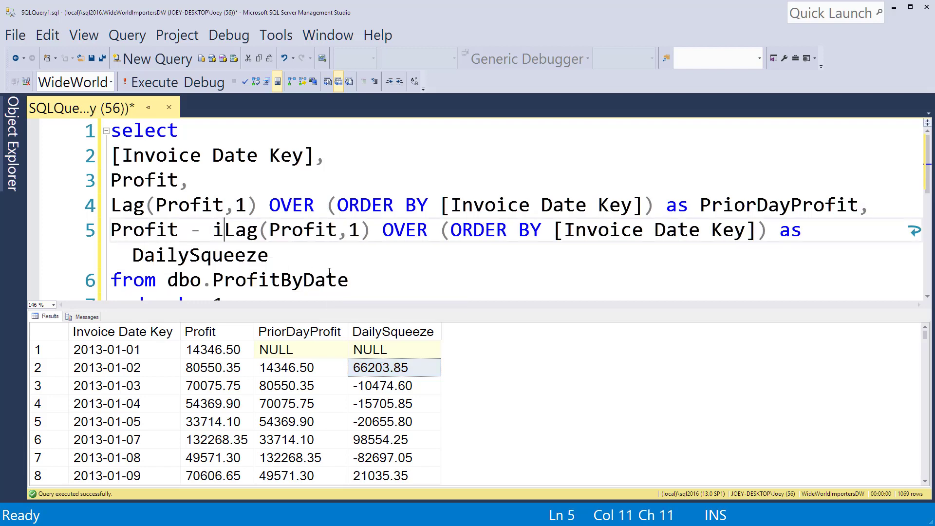
text(snull()
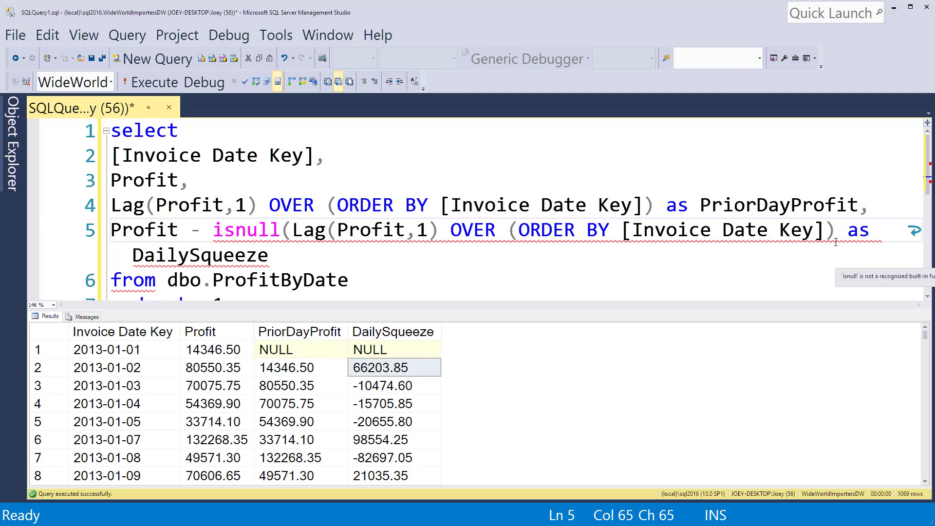
text(,0)
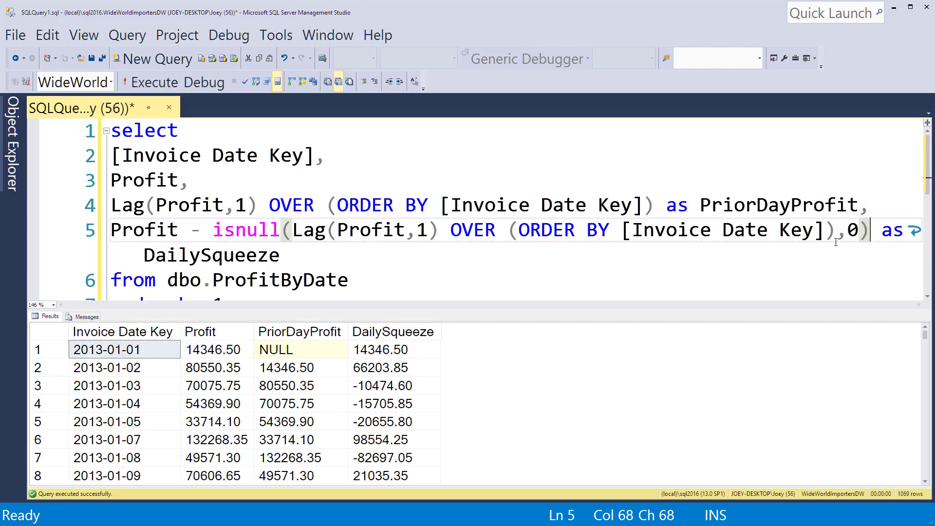
click(393, 349)
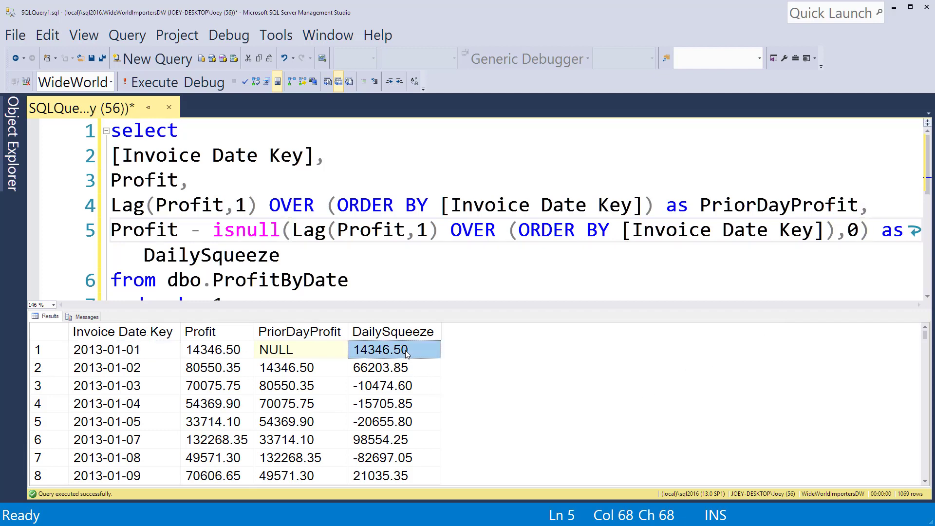
click(216, 368)
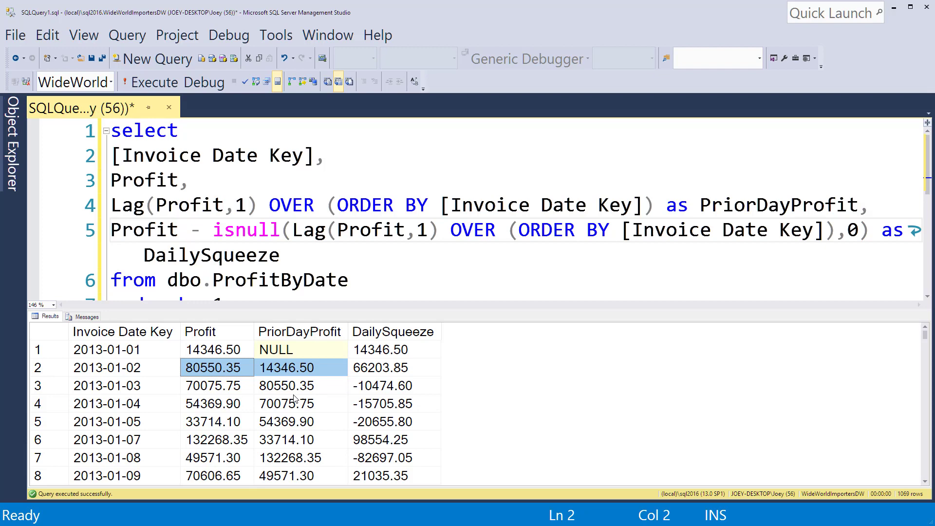
mouse_move(351, 243)
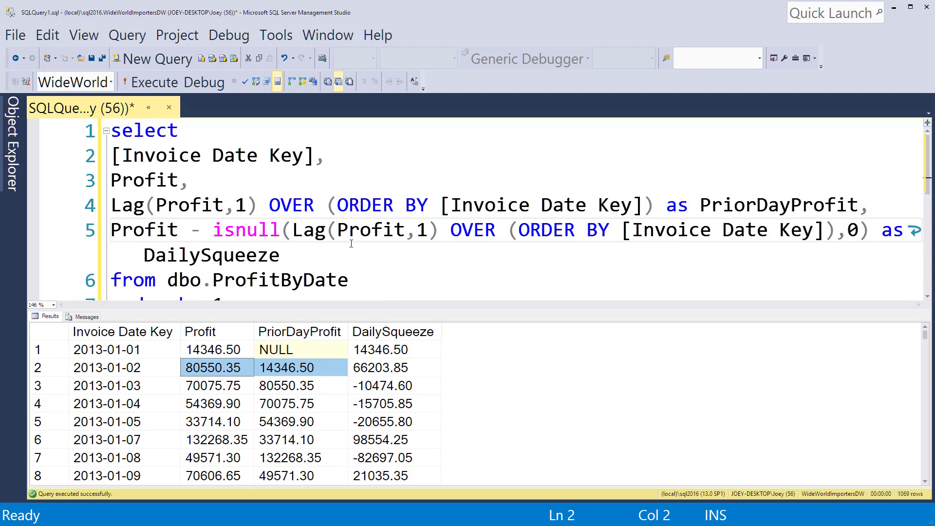
mouse_move(252, 219)
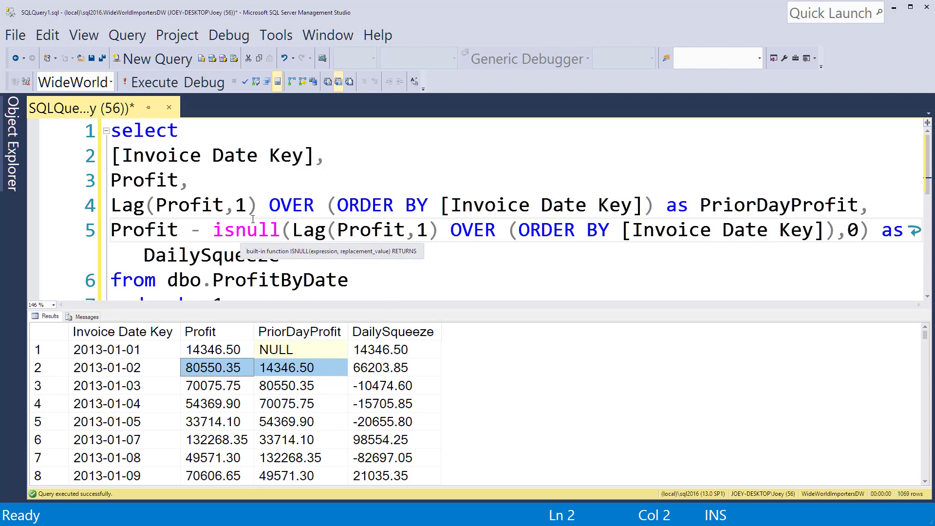